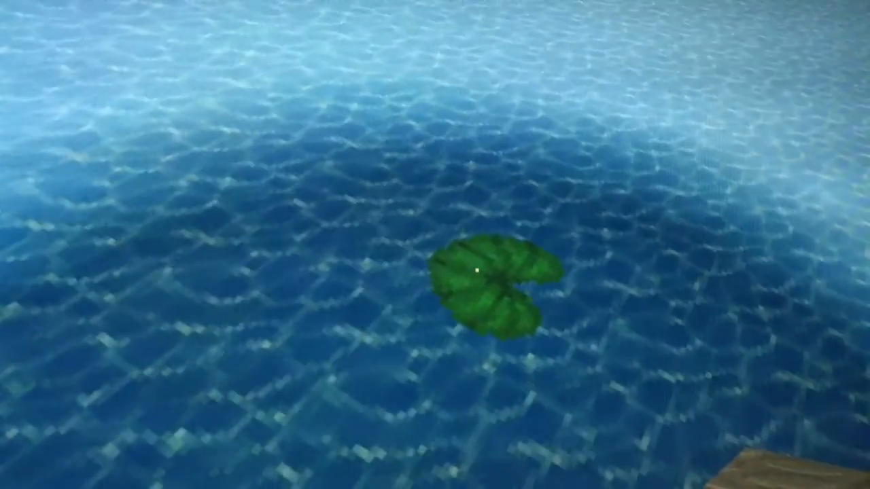
- Browse the Building Blocks inventory for the grass block, then return to the world
key("e")
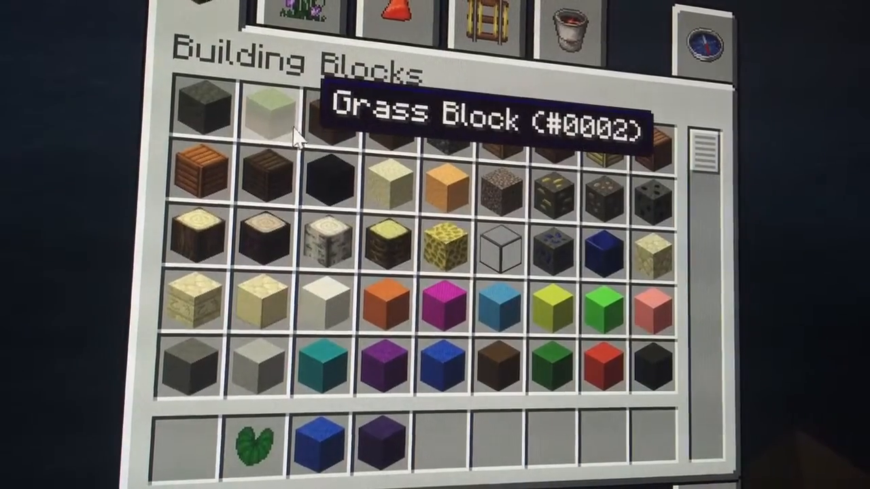
key("Escape")
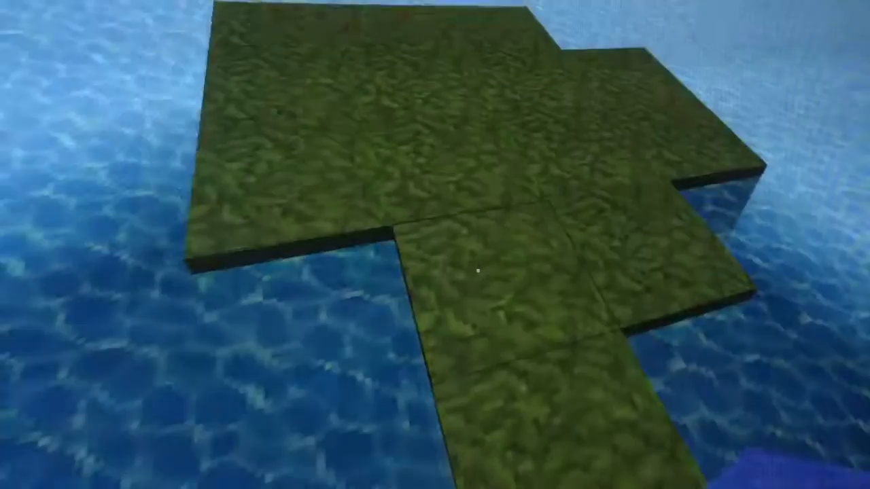
- Bring up the creative inventory after finishing the flat grass island
key("e")
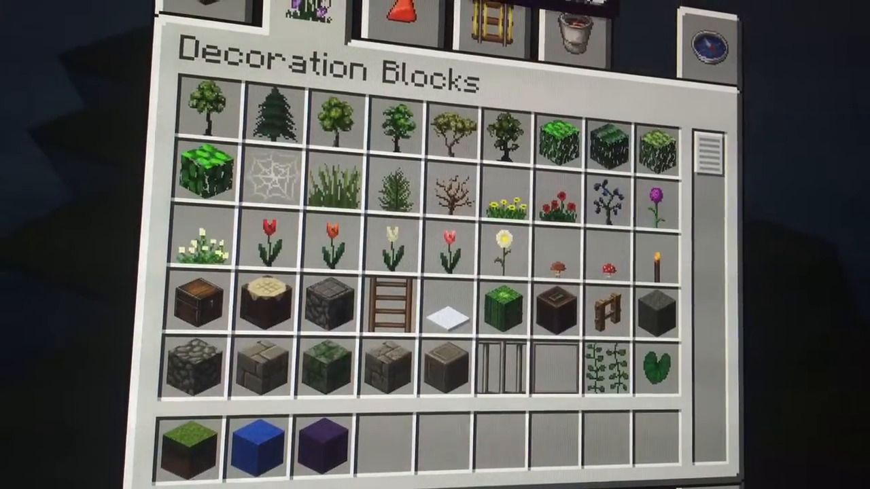
mouse_move(656, 261)
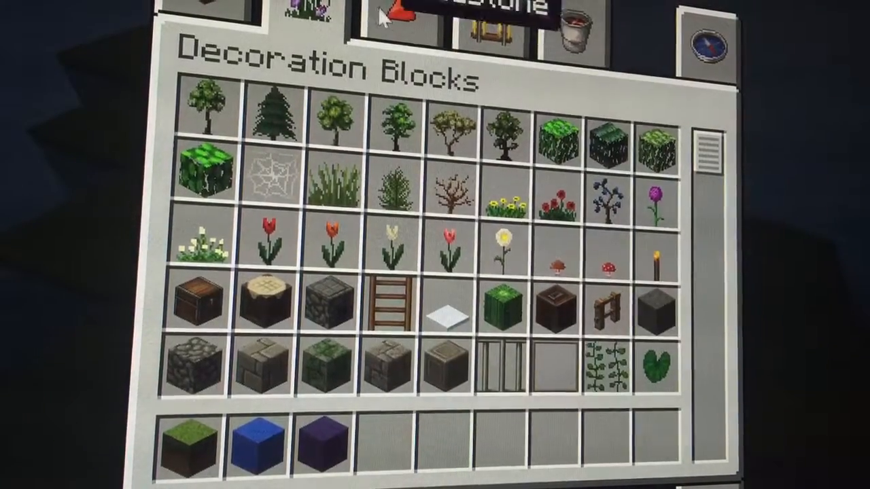
- Switch the creative inventory to the Decoration Blocks collection
left_click(399, 13)
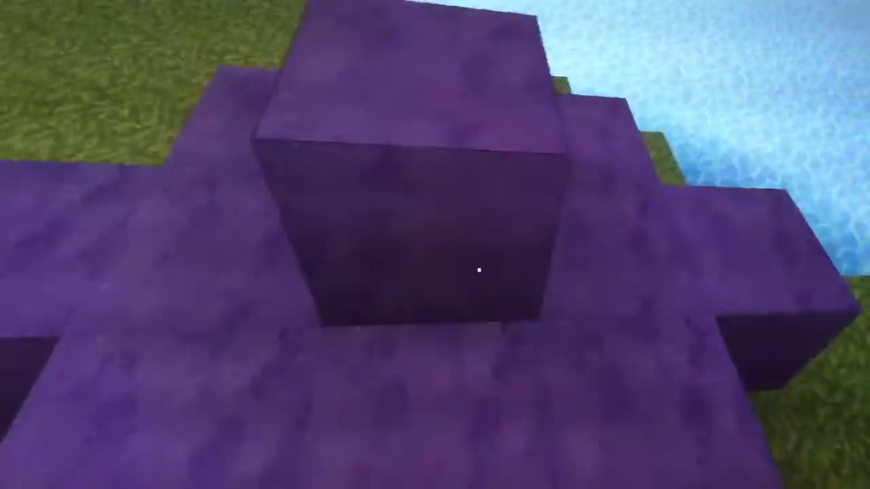
mouse_move(482, 270)
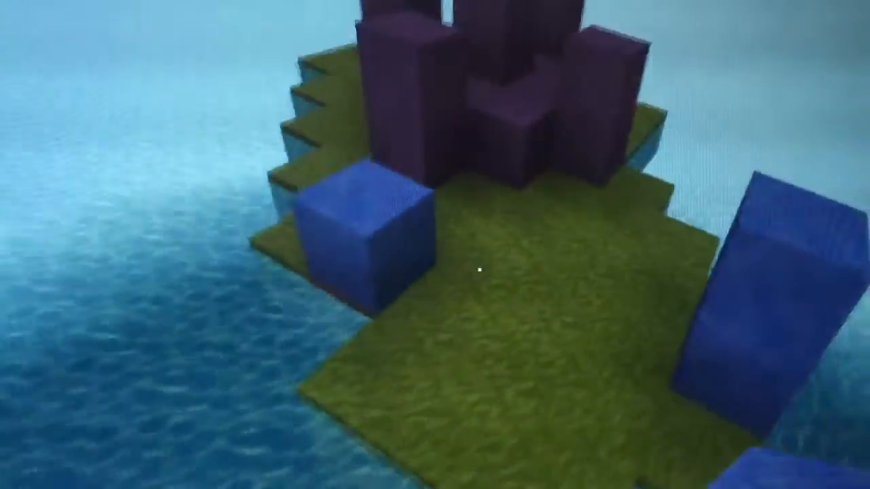
mouse_move(479, 271)
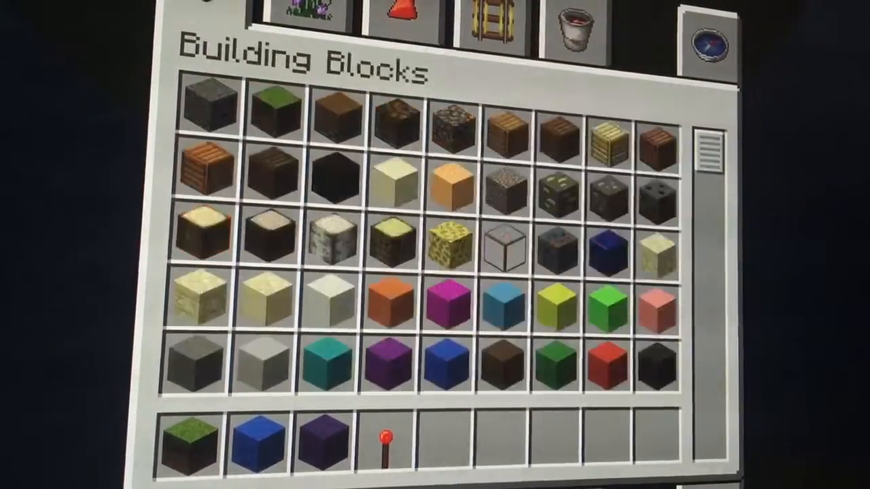
- Scroll Building Blocks down to the stained clay and add red clay to the hotbar
scroll("down", 3)
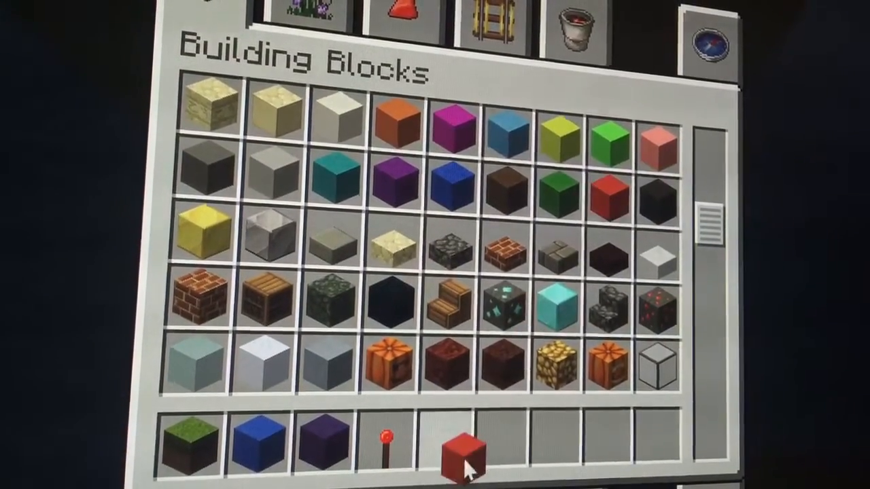
scroll("down", 3)
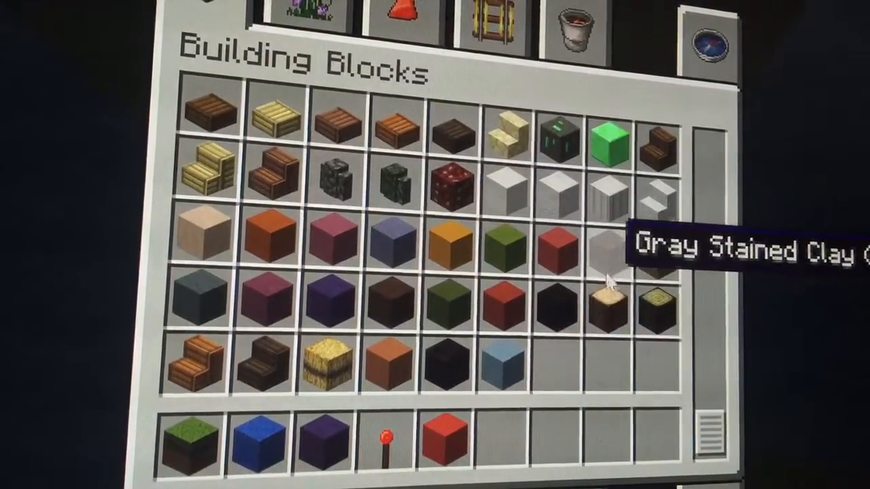
mouse_move(639, 265)
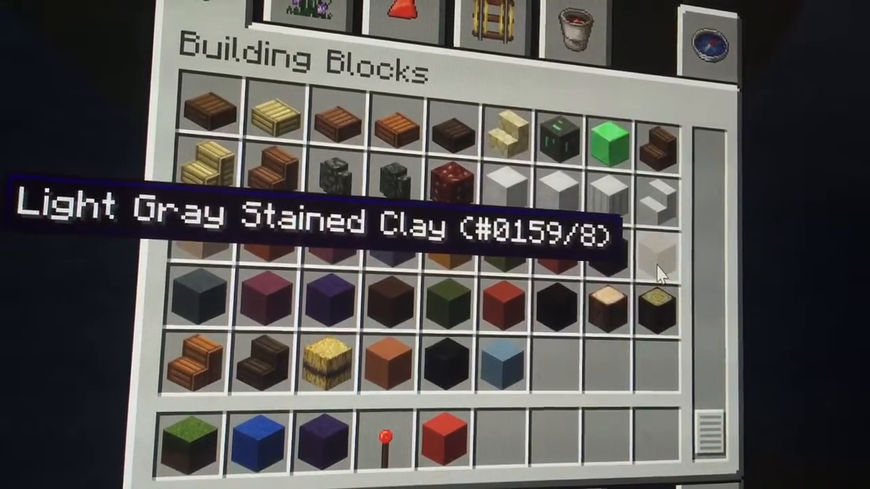
mouse_move(496, 255)
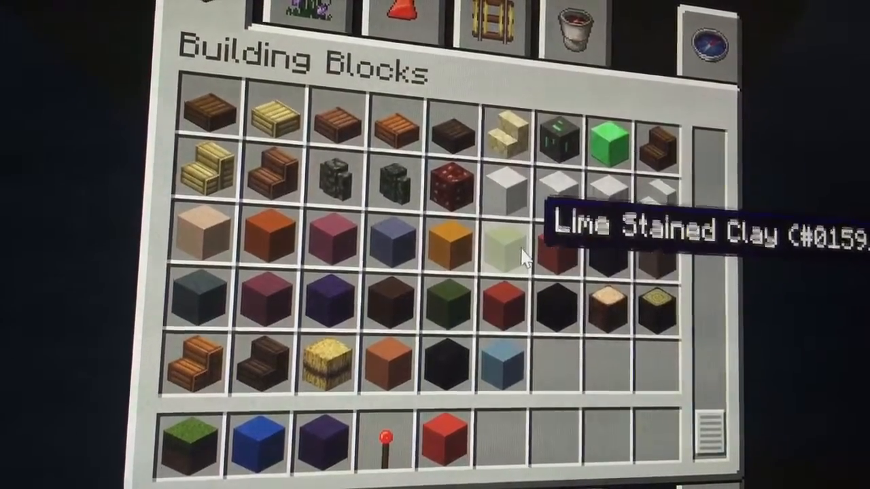
mouse_move(554, 272)
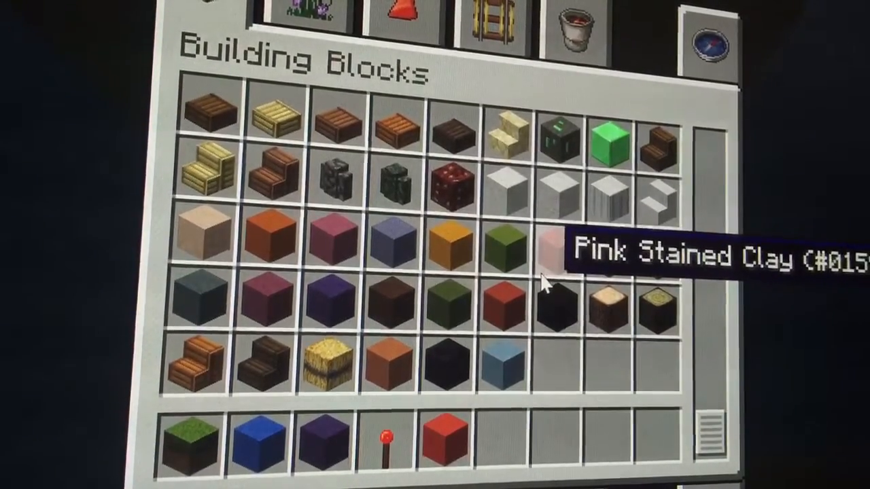
mouse_move(271, 245)
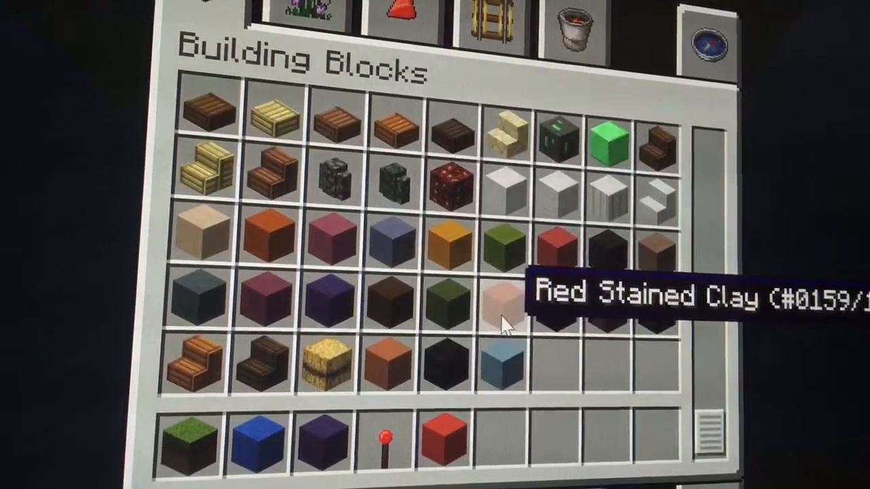
key("Escape")
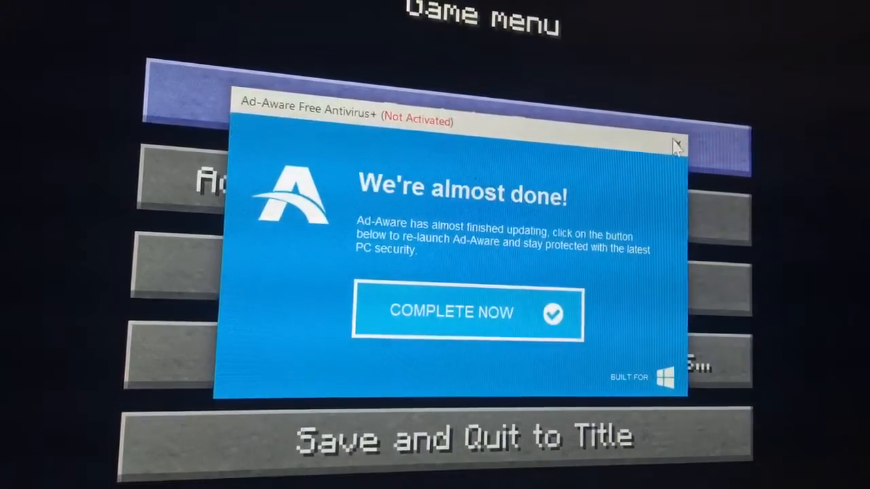
- Dismiss the Ad-Aware popup over the paused game menu
left_click(677, 144)
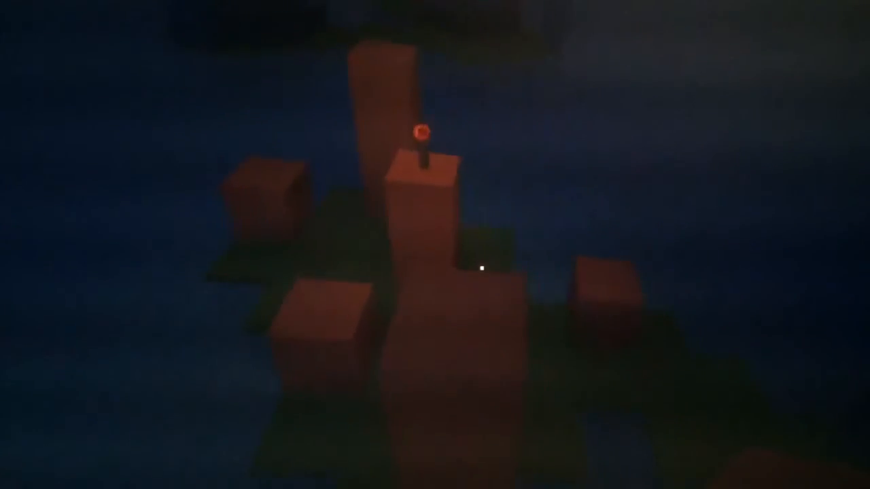